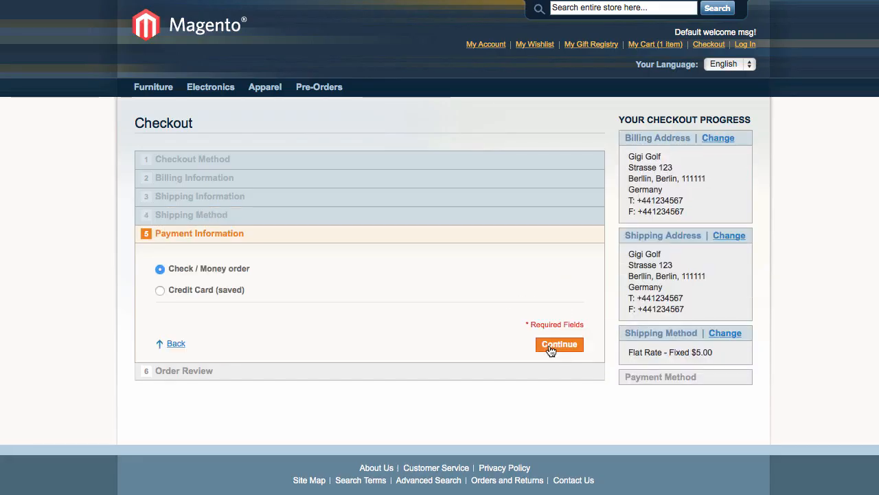
Leave the Payment Information step for the one-page checkout of the Essex Pencil Skirt
click(559, 344)
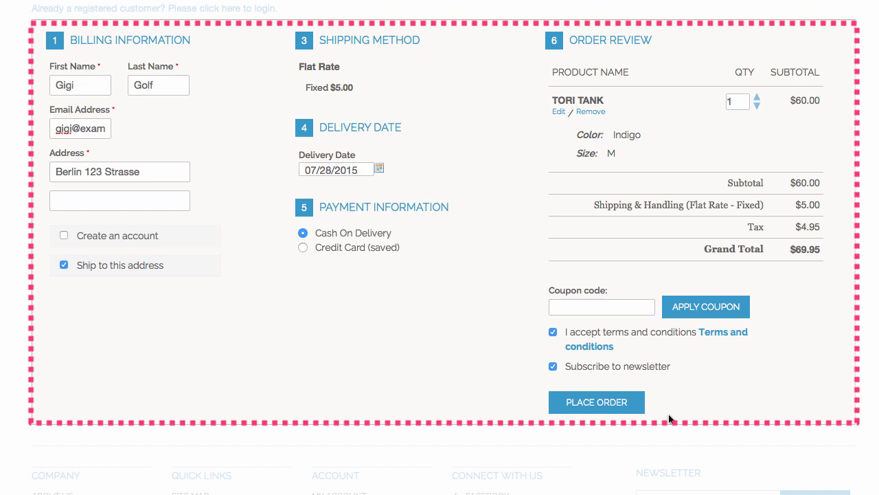
click(596, 402)
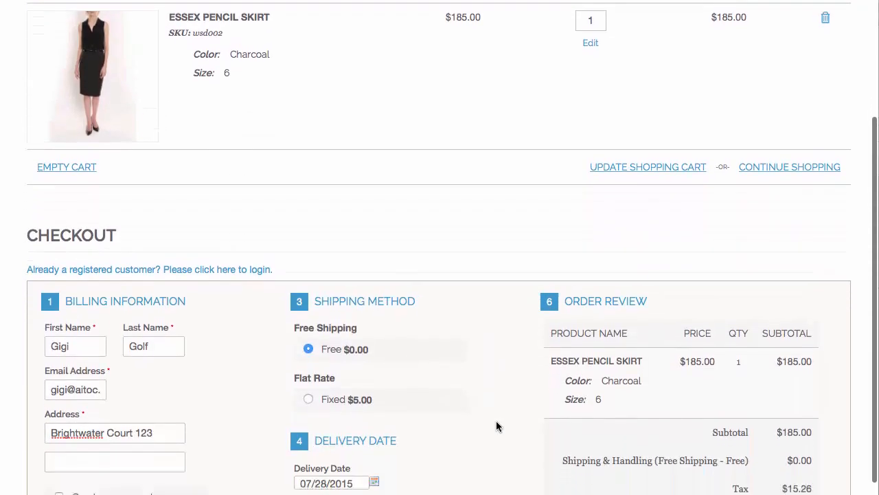
Review the $200.26 total with free shipping and cash on delivery, then place the order
scroll(down, 3)
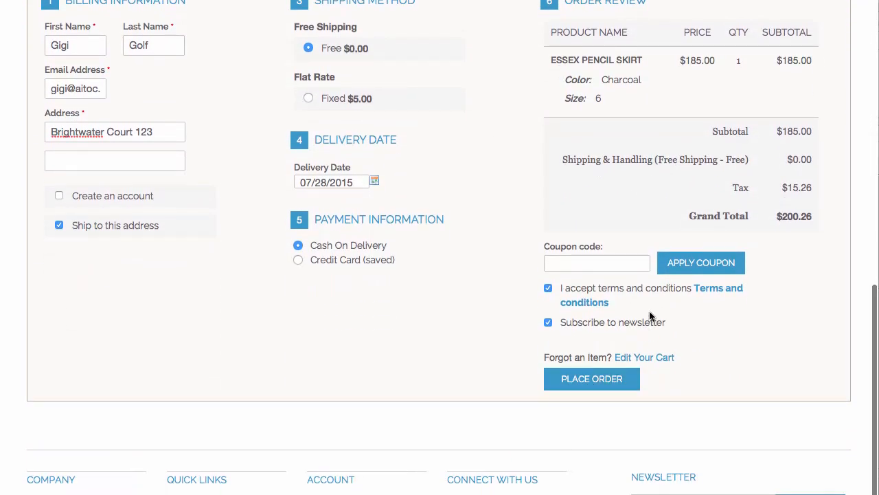
click(591, 378)
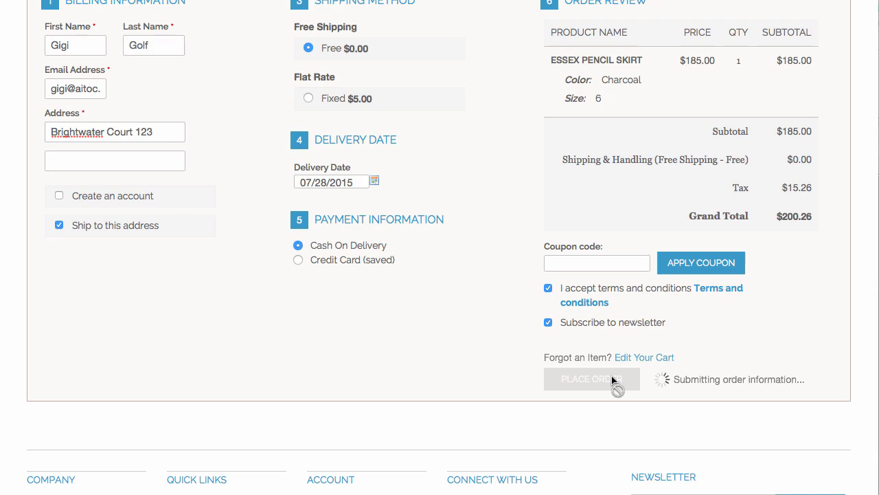
click(591, 378)
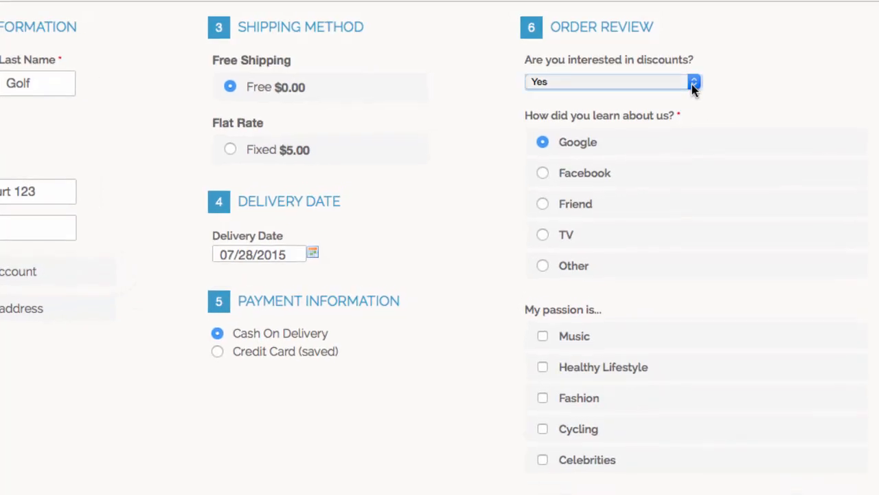
mouse_move(556, 366)
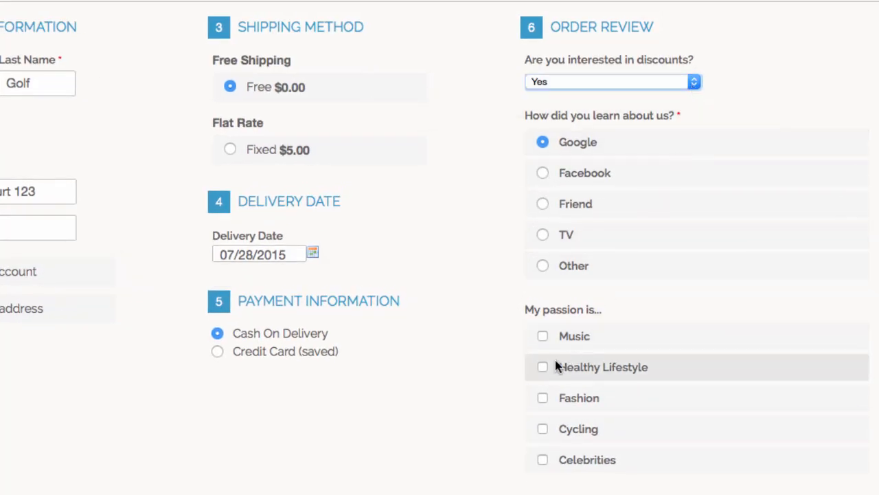
Tick Healthy Lifestyle as a passion in the checkout survey
click(86, 37)
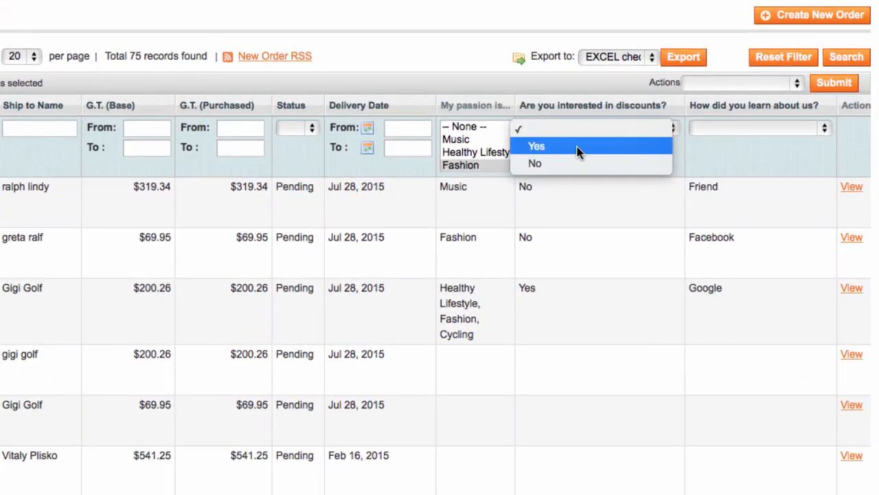
Set the order grid's discounts filter to Yes
click(537, 146)
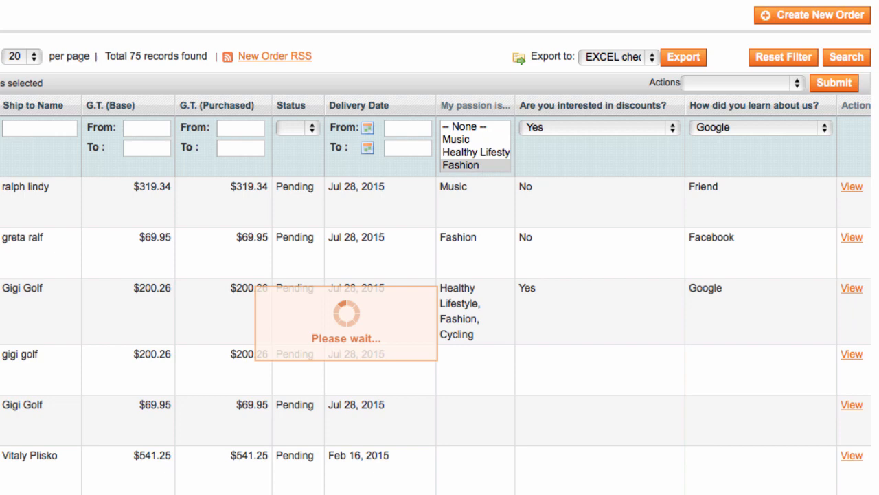
mouse_move(685, 208)
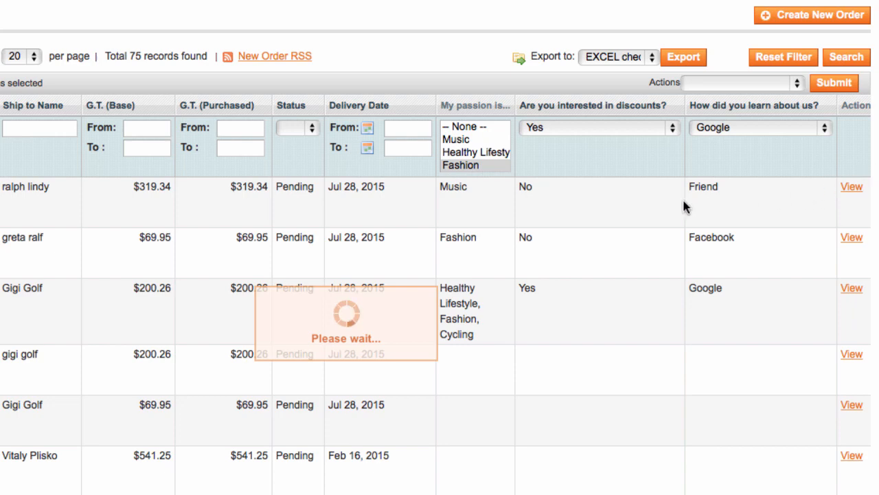